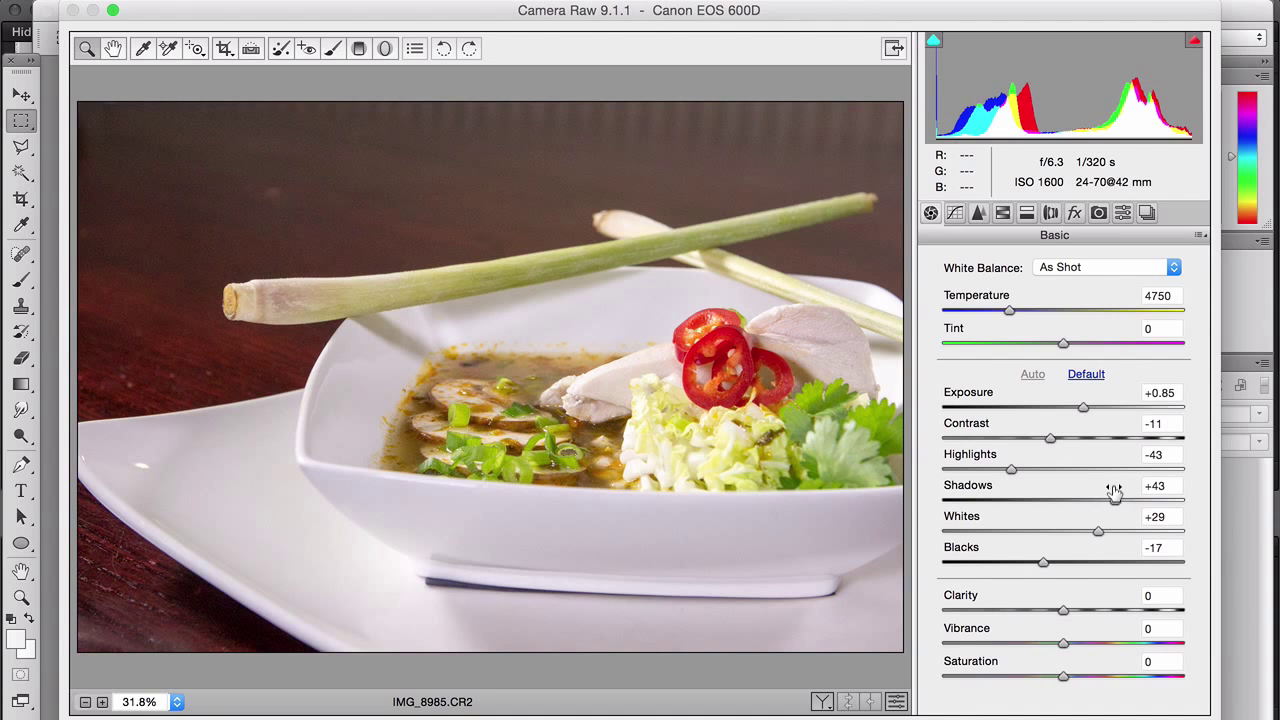
Reset the tone to Default, then set Shadows -37, Highlights +35, Whites +33 and Blacks -16
click(1086, 374)
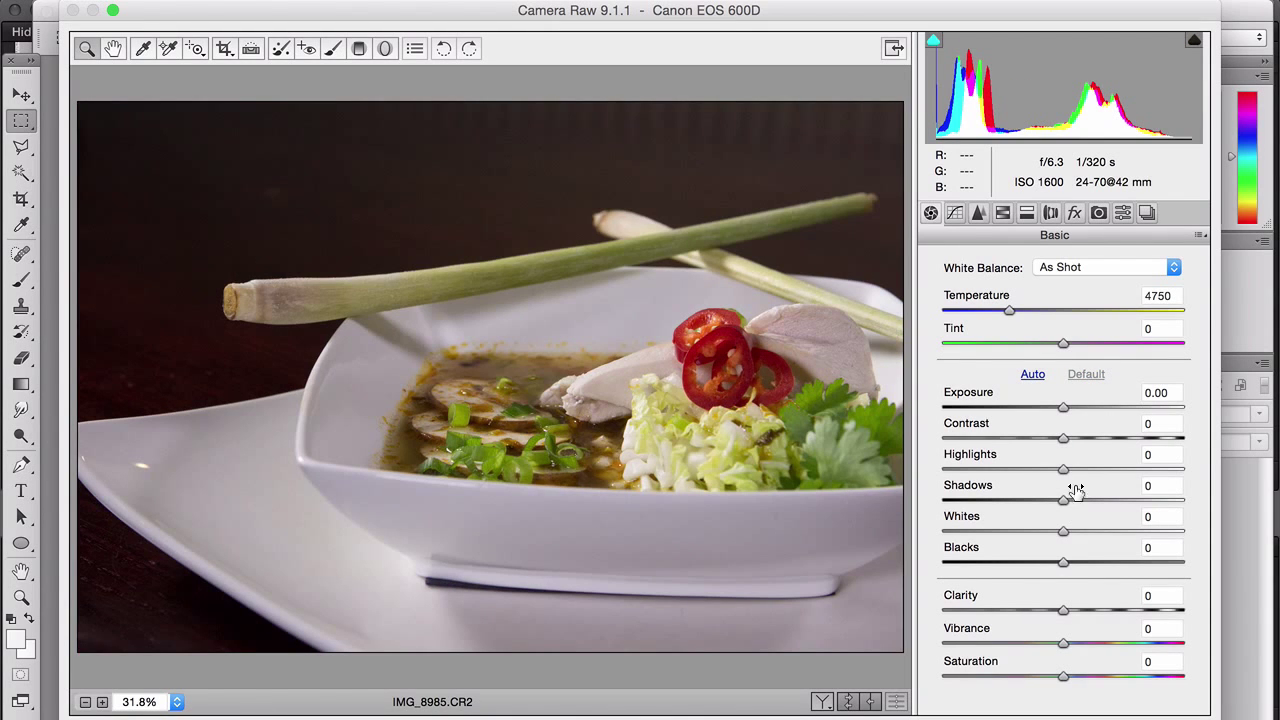
drag(1064, 498, 1016, 498)
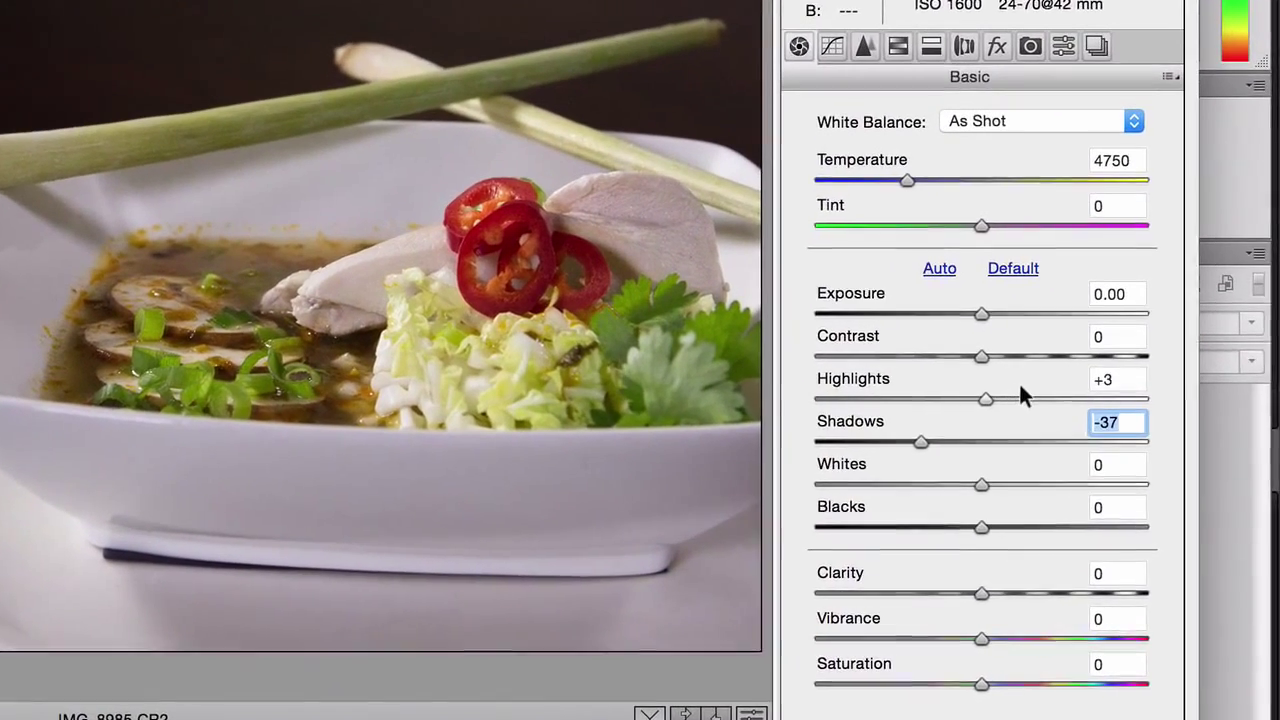
drag(984, 400, 1036, 396)
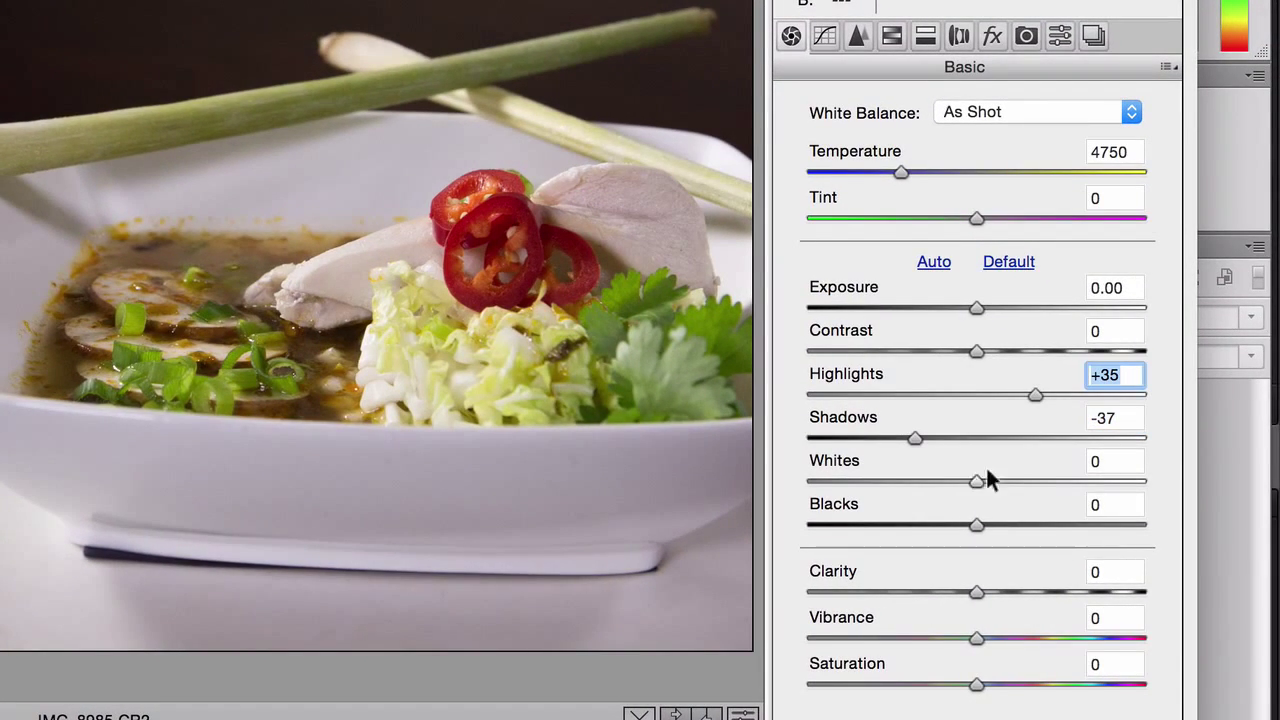
drag(976, 480, 1032, 480)
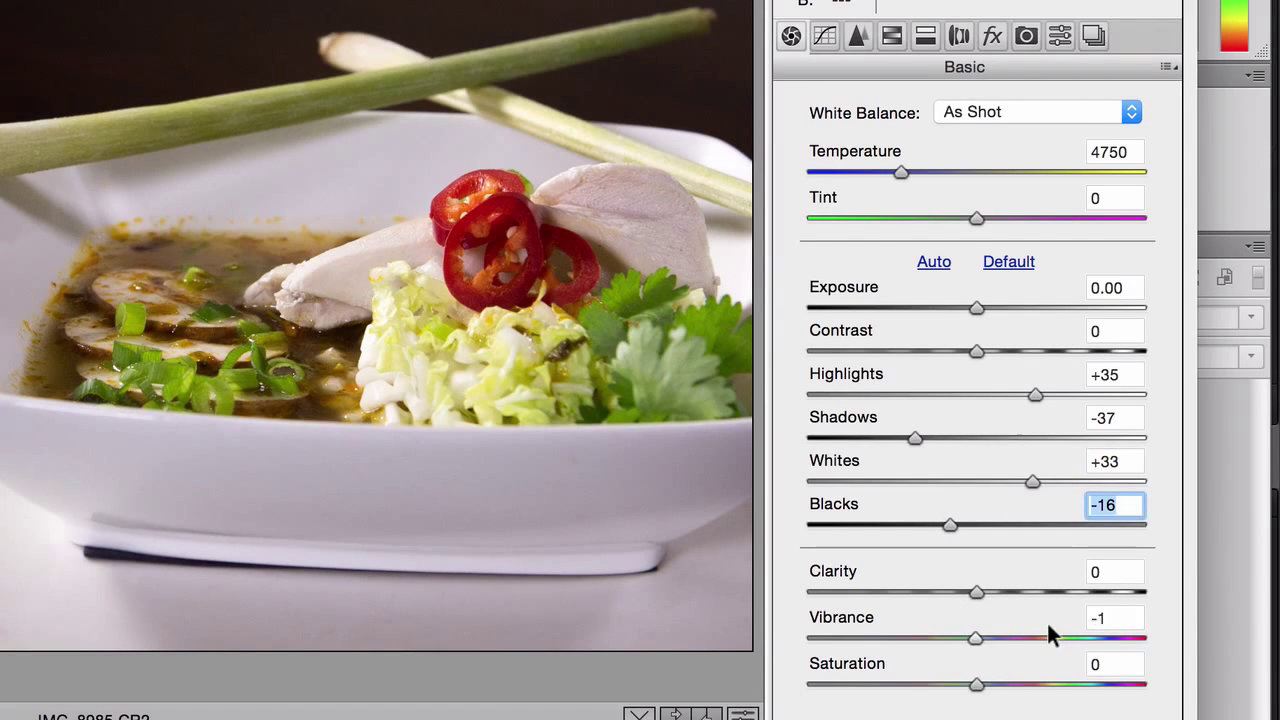
drag(976, 638, 1052, 638)
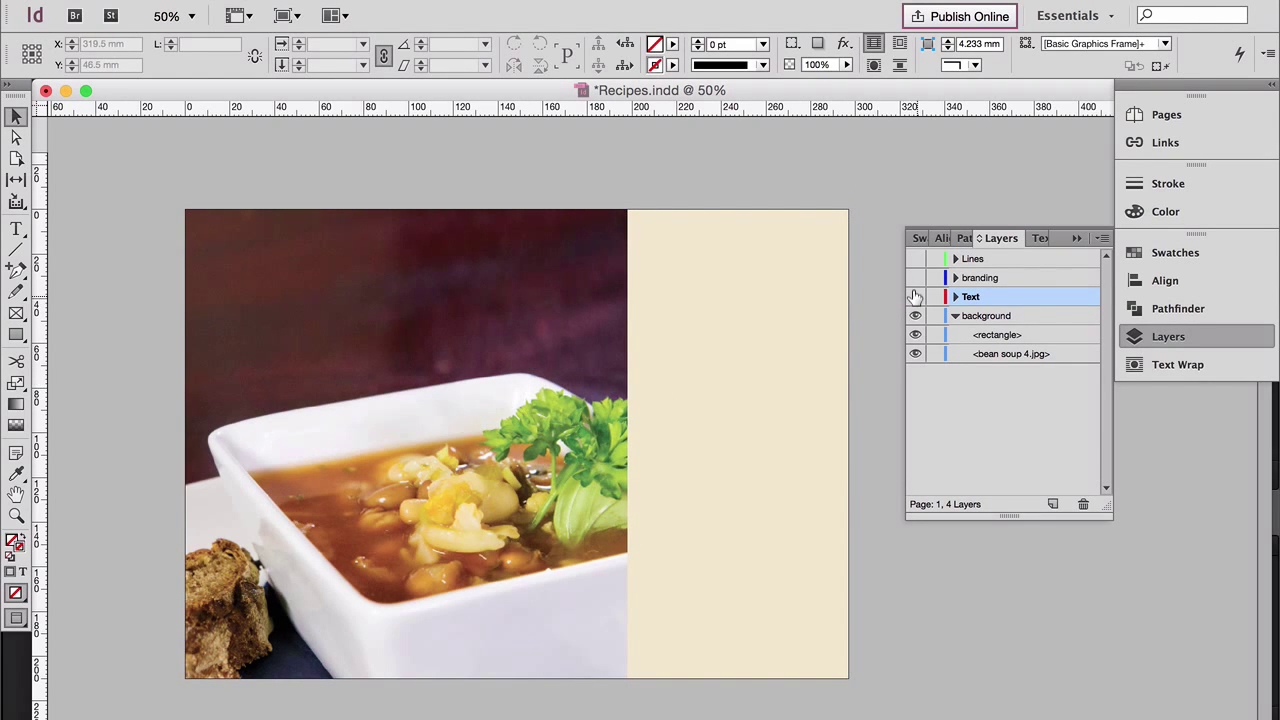
Make the Text layer visible so the title, details and ingredients show over the layout
click(916, 296)
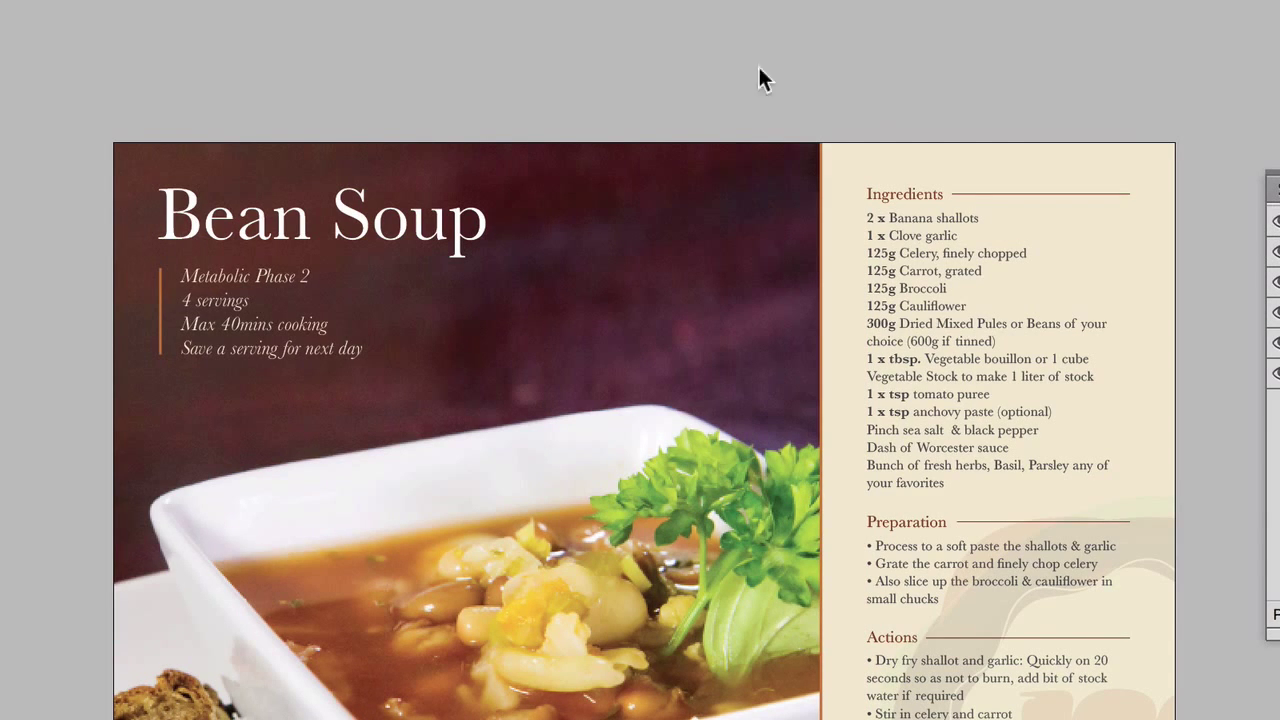
Zoom in to 100% on the Ingredients column
click(320, 216)
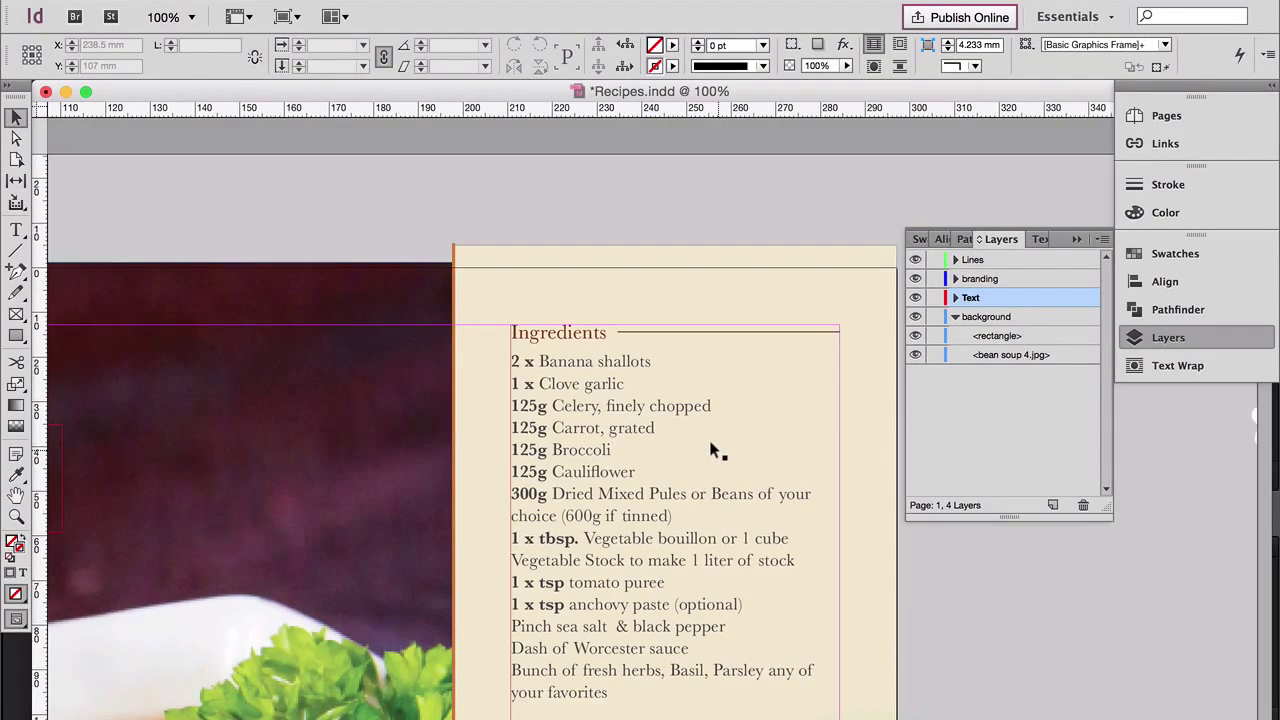
Place the cursor in the Baskerville ingredients text and list the available font families
click(652, 360)
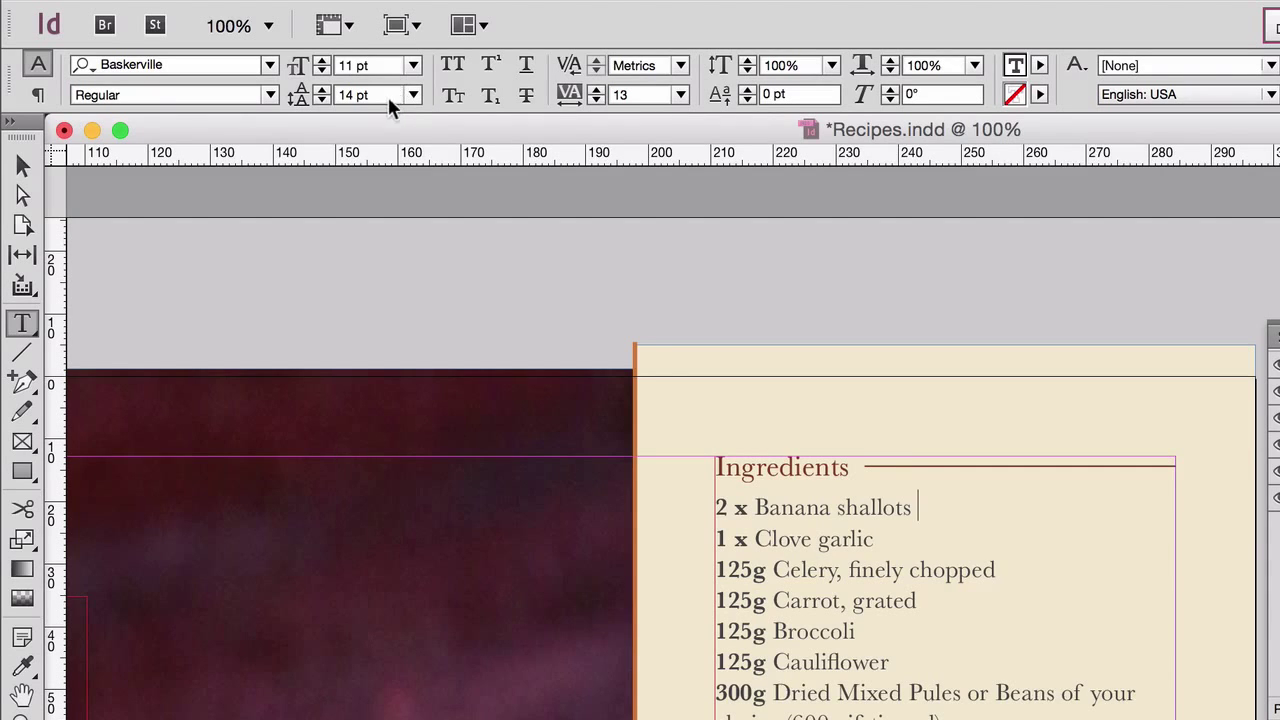
mouse_move(278, 84)
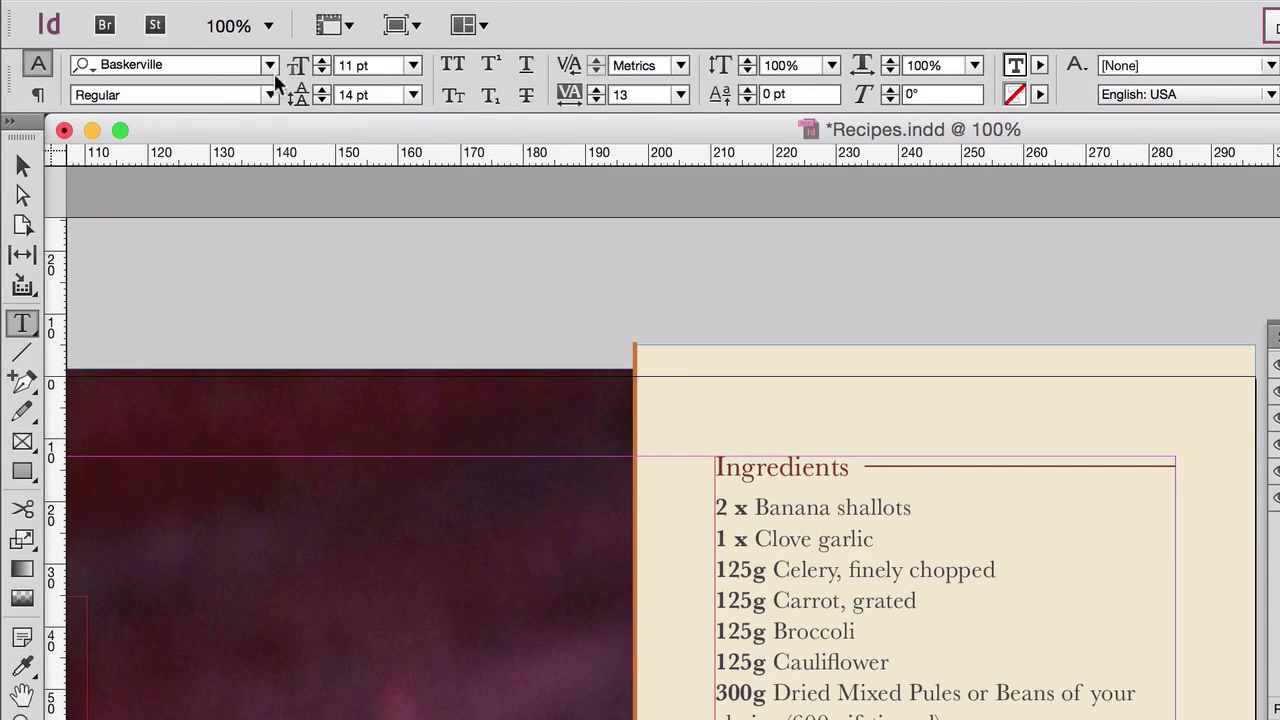
click(268, 64)
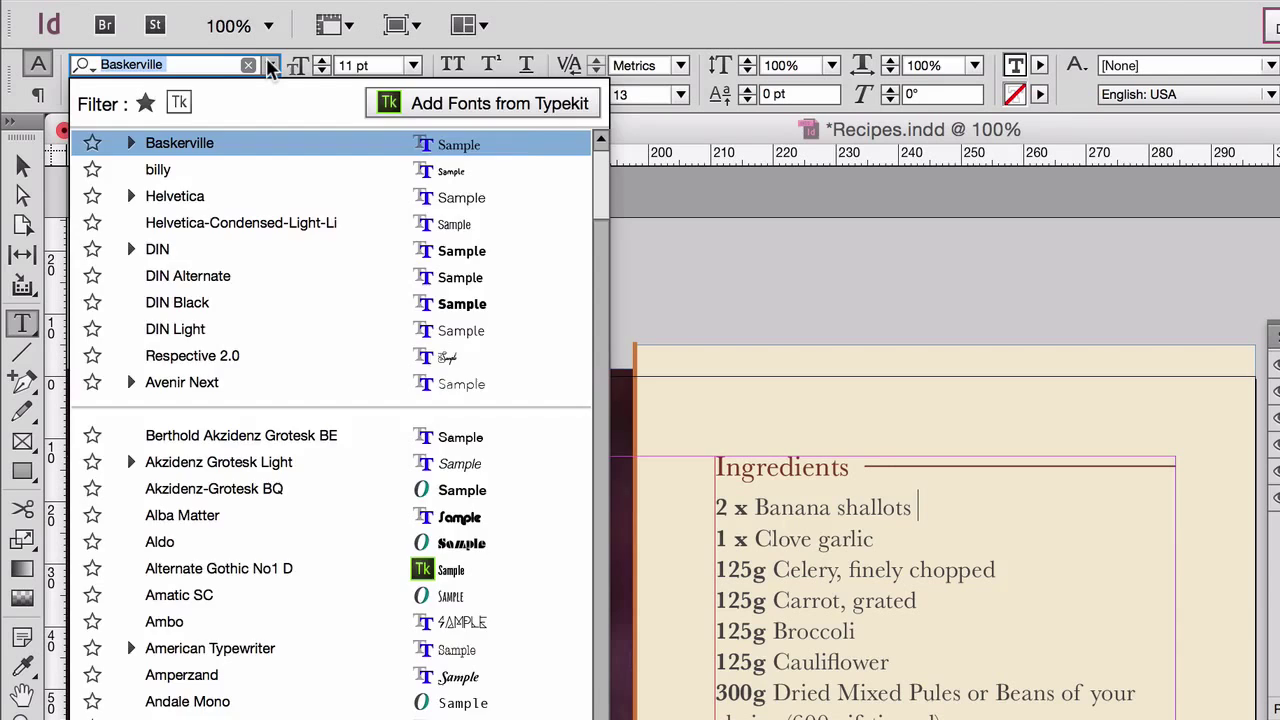